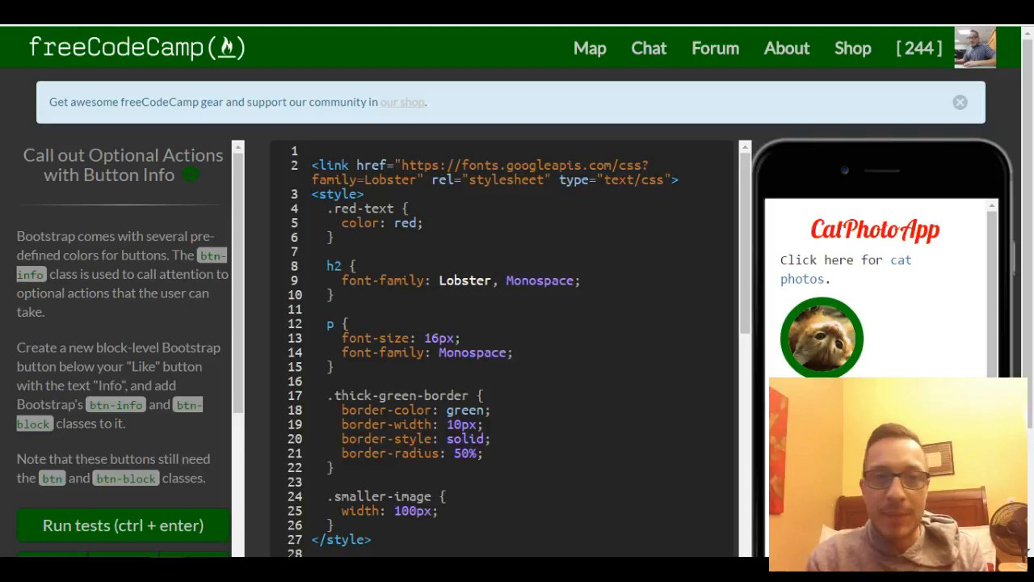
mouse_move(181, 192)
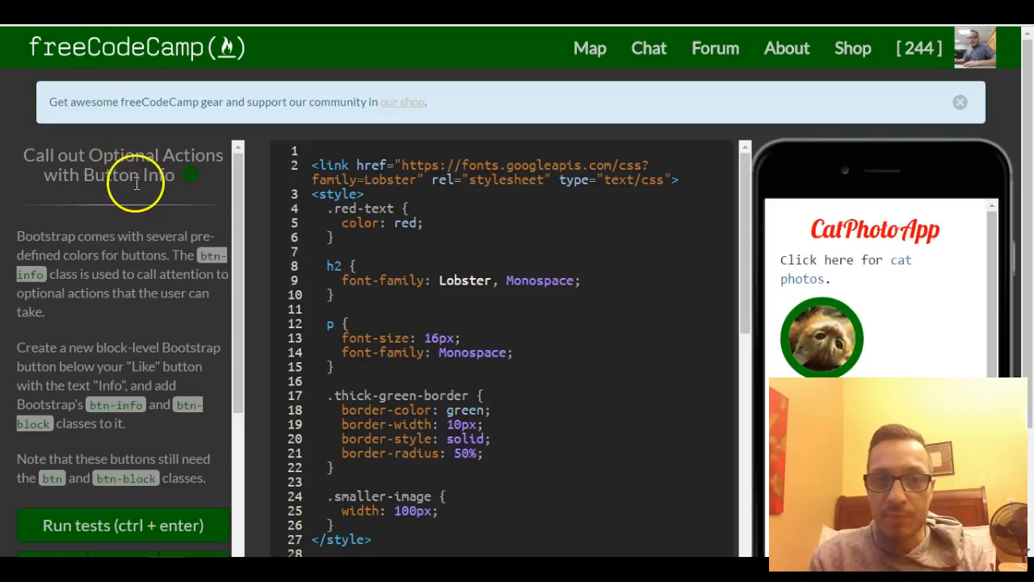
mouse_move(159, 199)
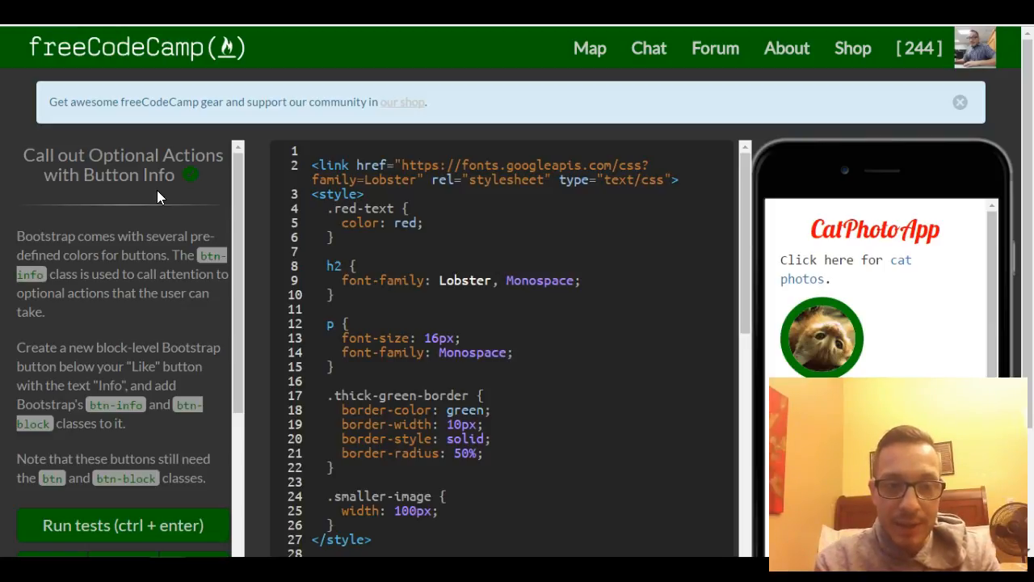
- Click into the code editor and scroll down to the Like button on line 37
click(439, 462)
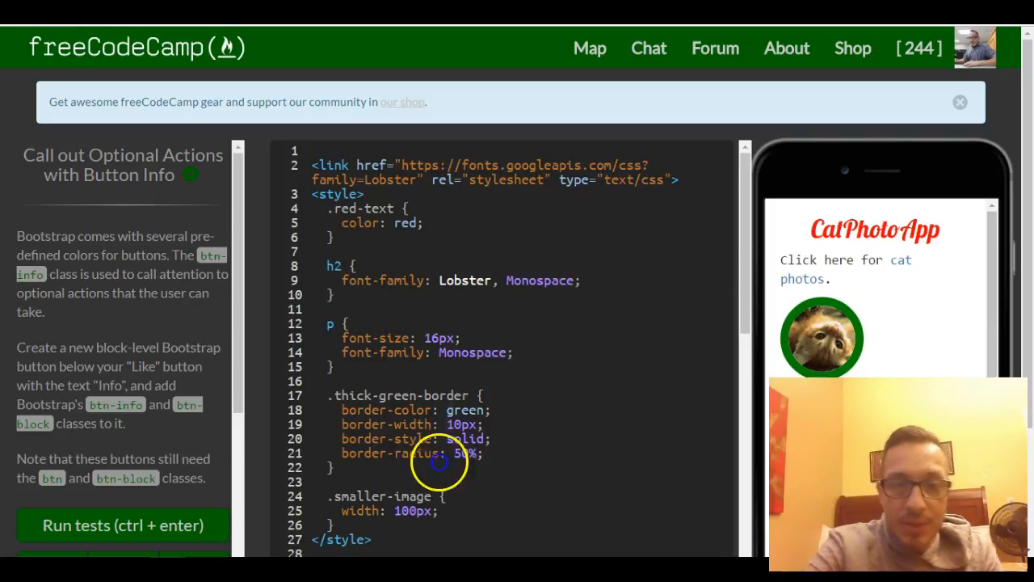
scroll(down, 3)
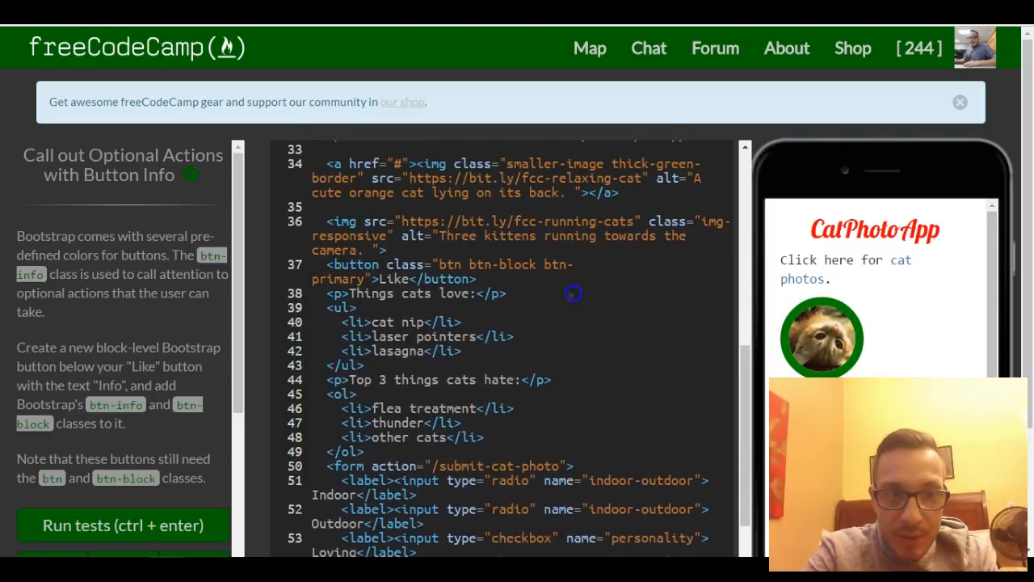
scroll(down, 3)
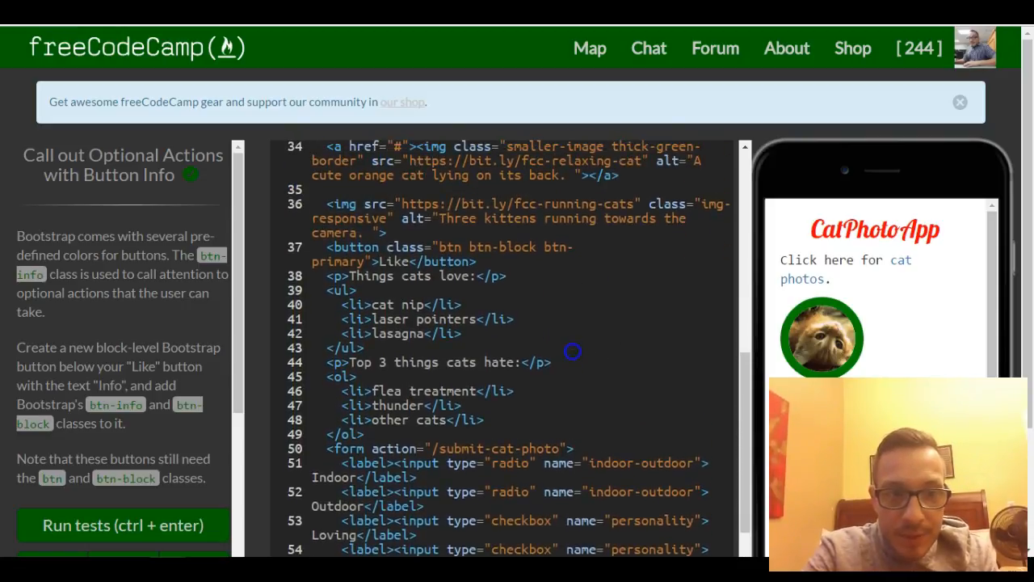
scroll(down, 3)
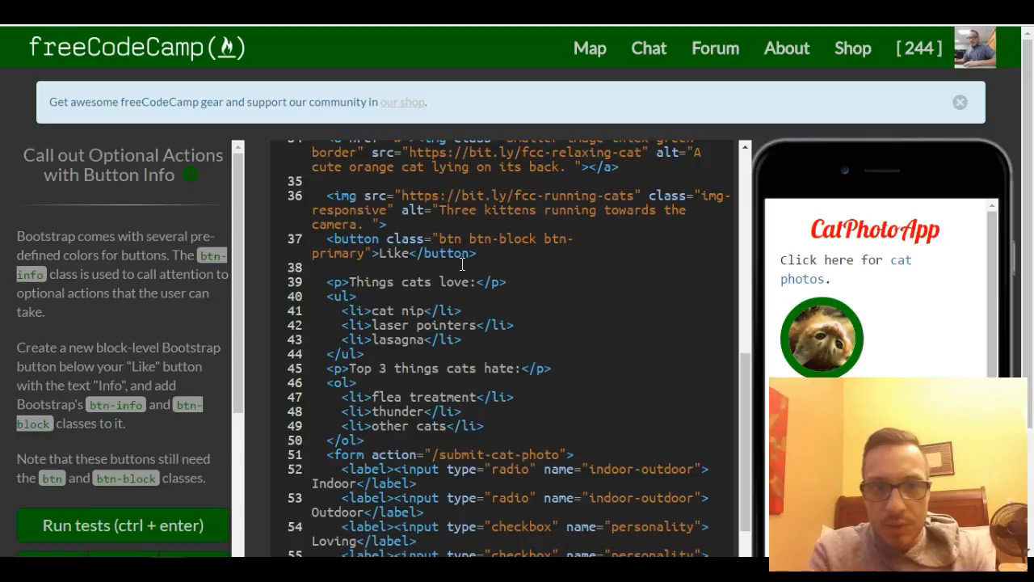
- Type a button element with class "btn btn-block btn-info" below the Like button
text(<button)
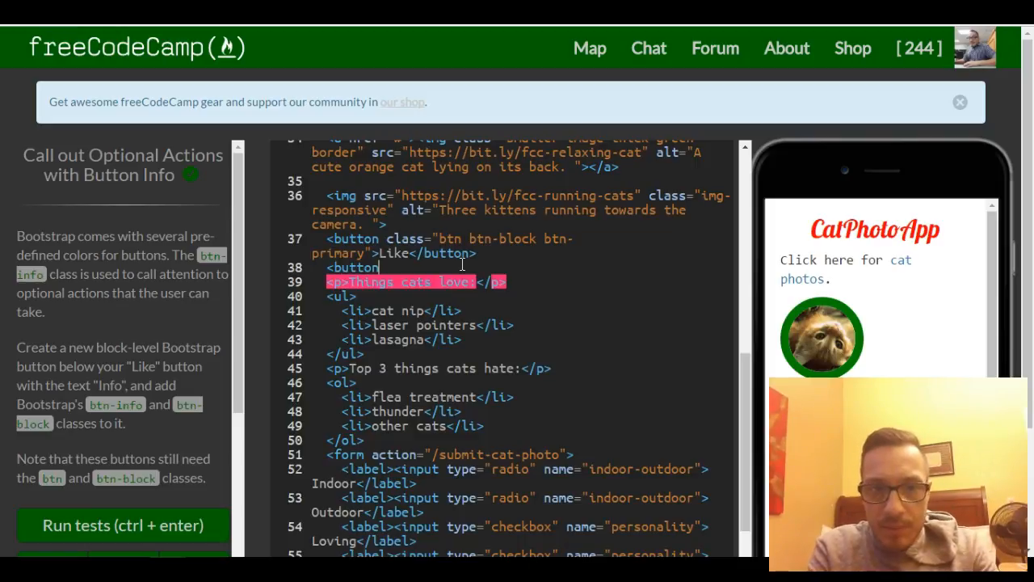
text(class)
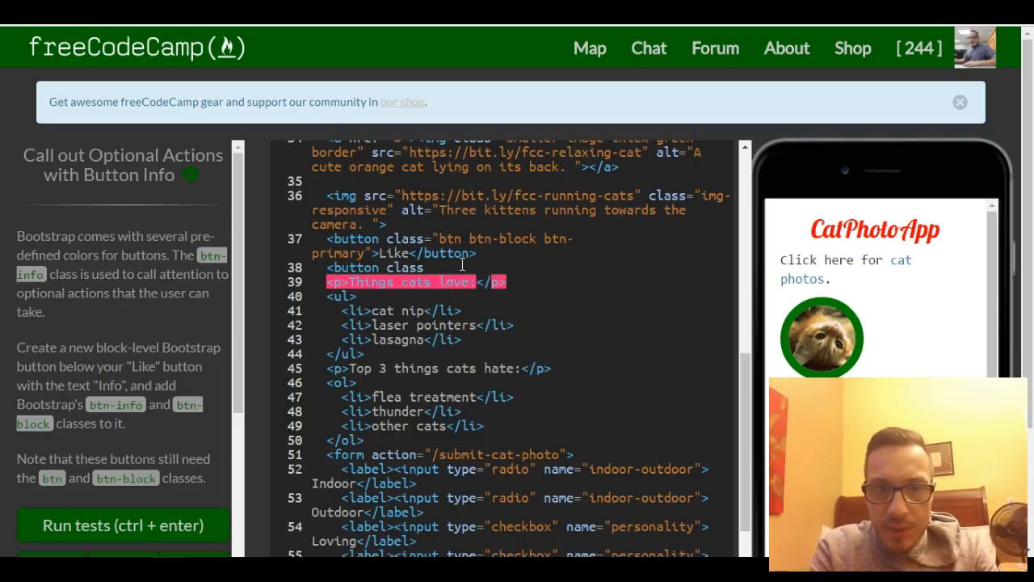
text(=)
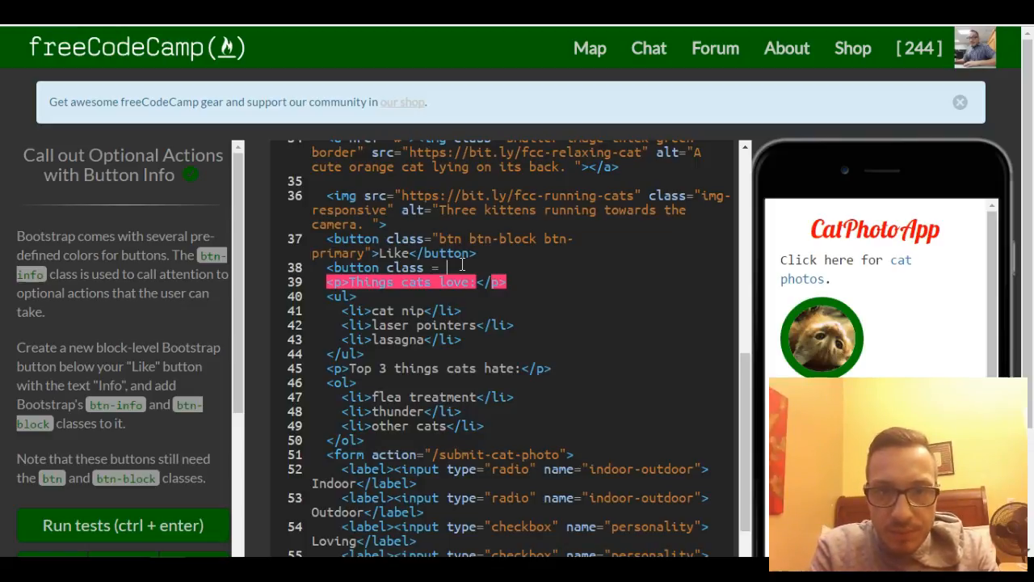
text(btn")
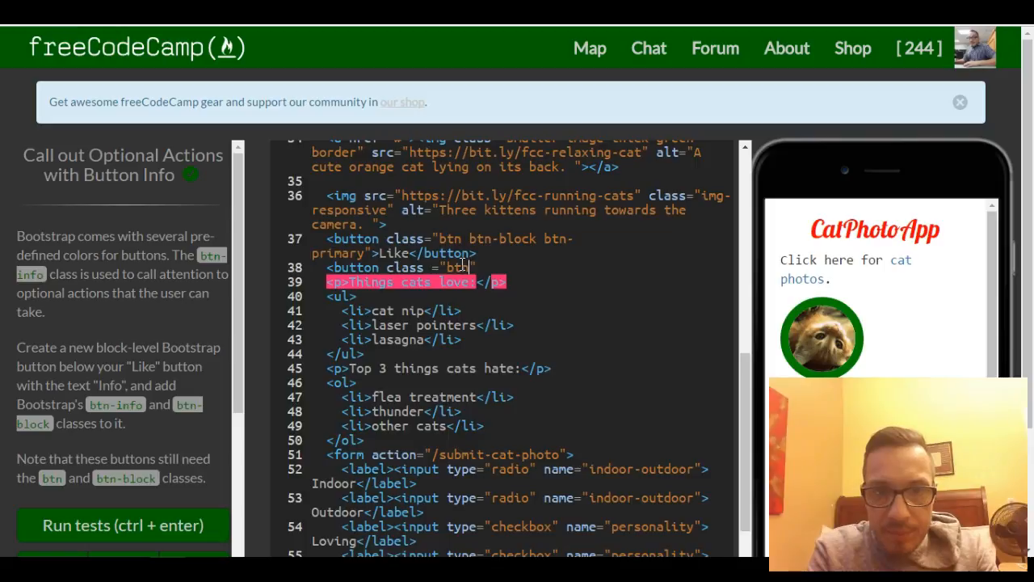
text(btn)
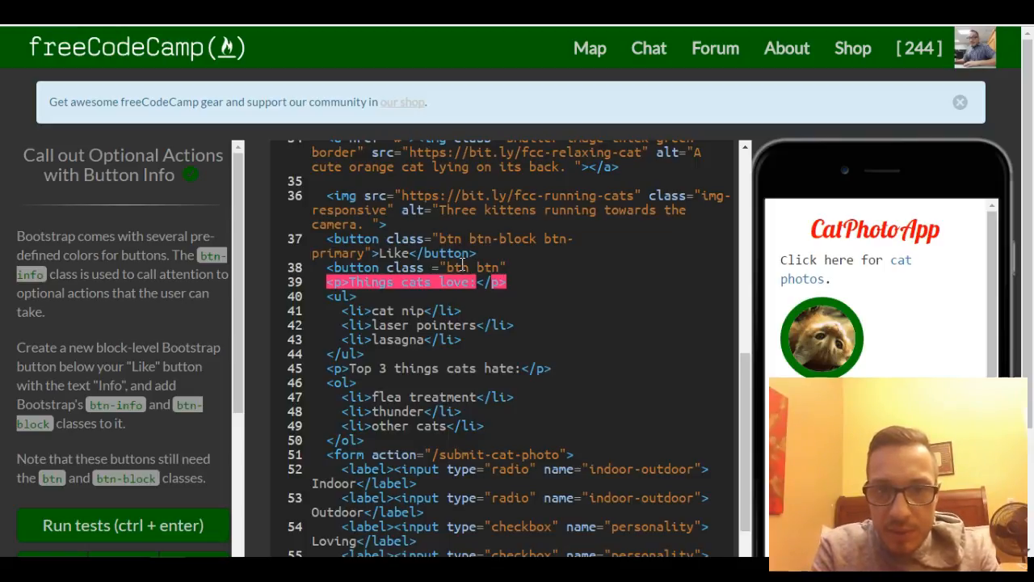
text(btn-block)
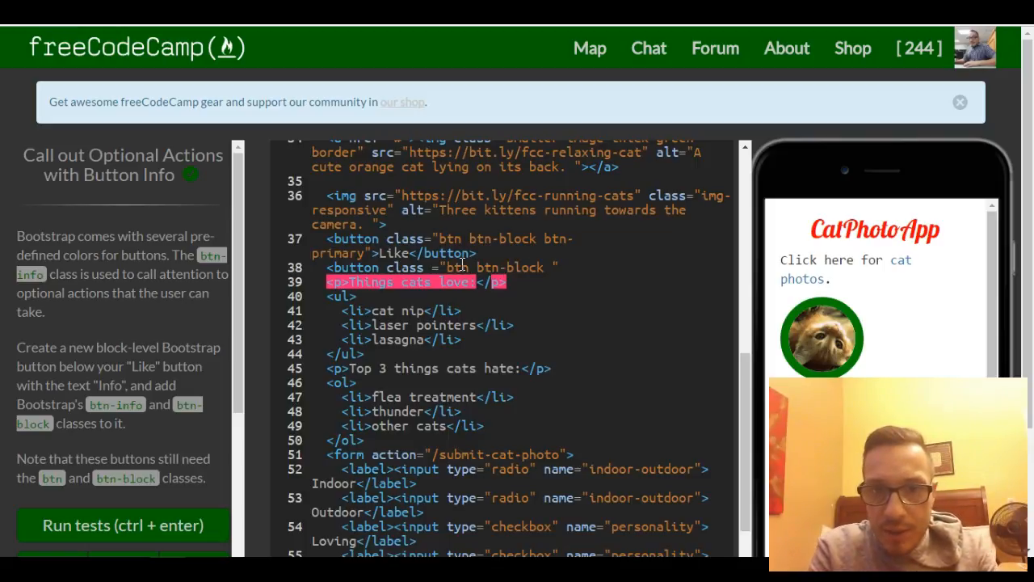
text(b)
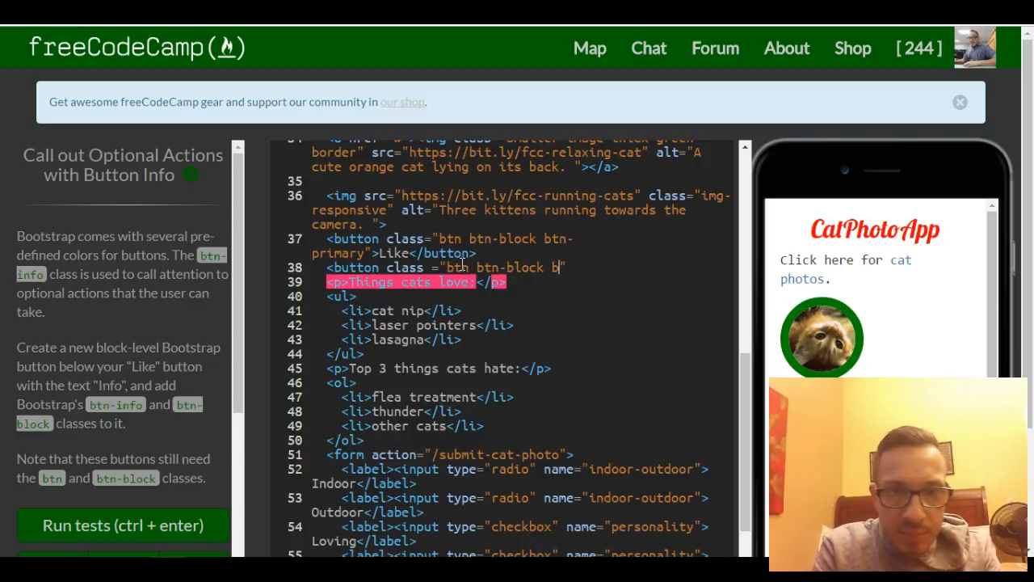
text(-i)
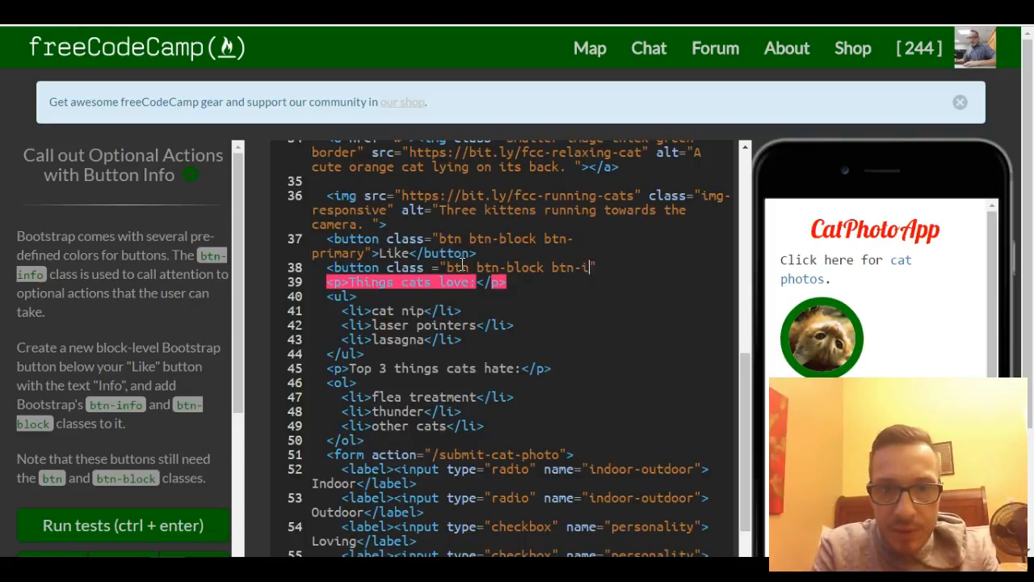
text(nfo")
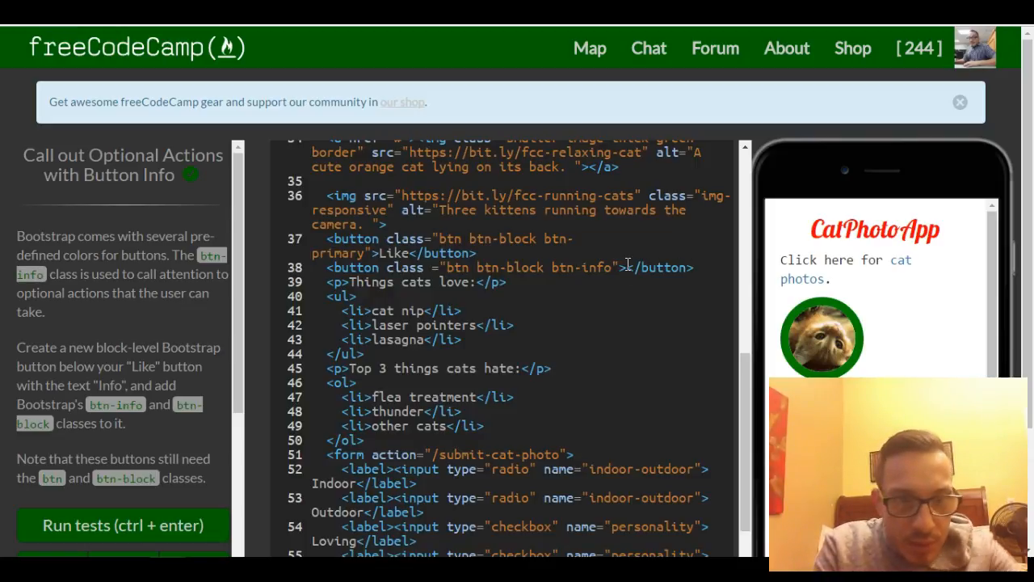
- Label the new button 'Info' and run the lesson's tests
click(123, 525)
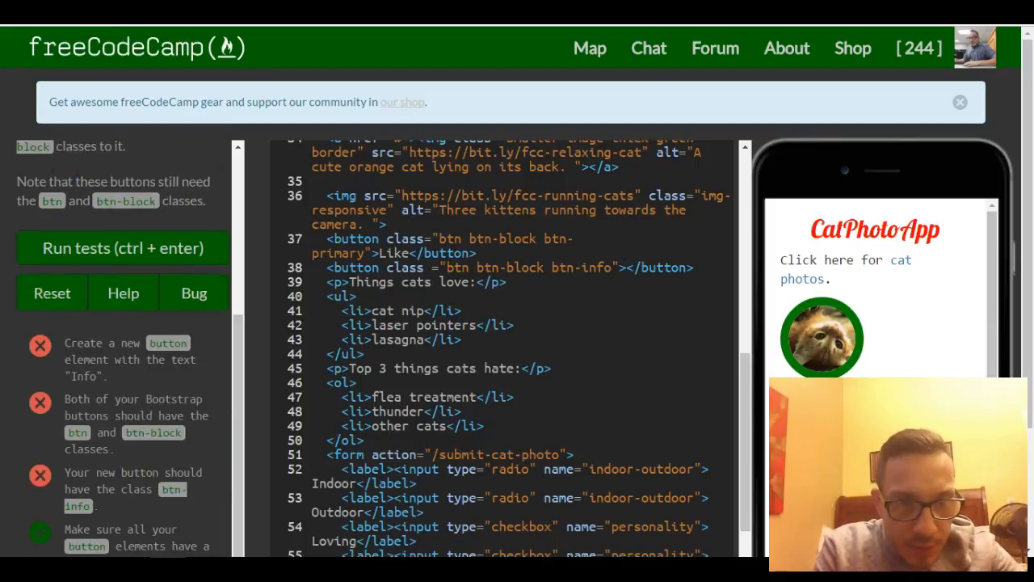
text(Info)
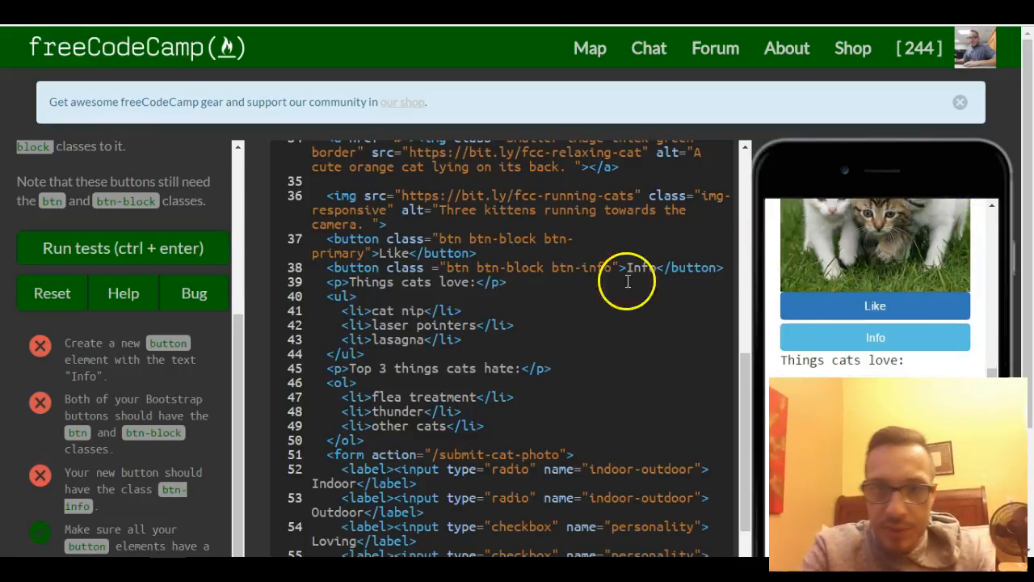
mouse_move(875, 336)
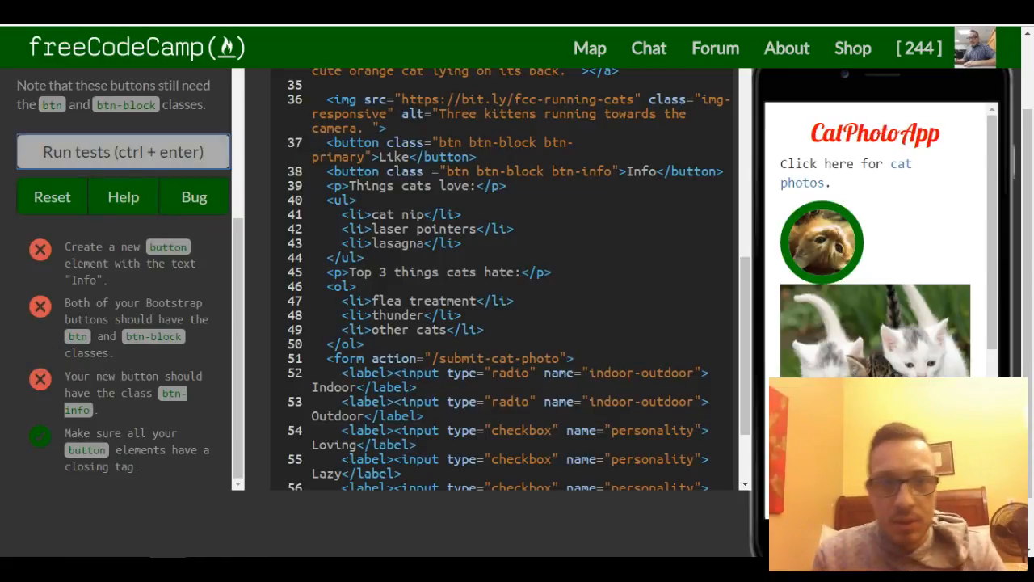
click(121, 151)
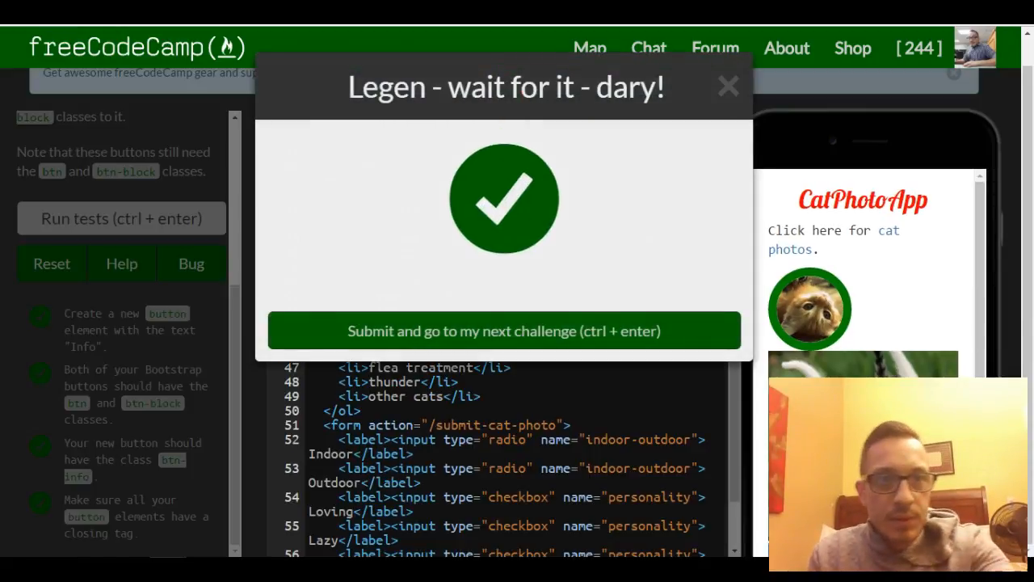